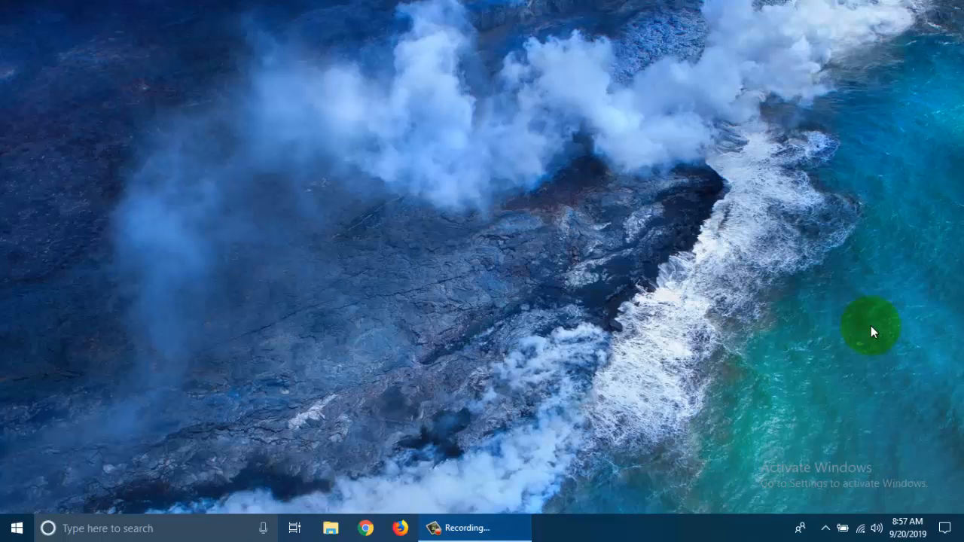
pyautogui.moveTo(238, 324)
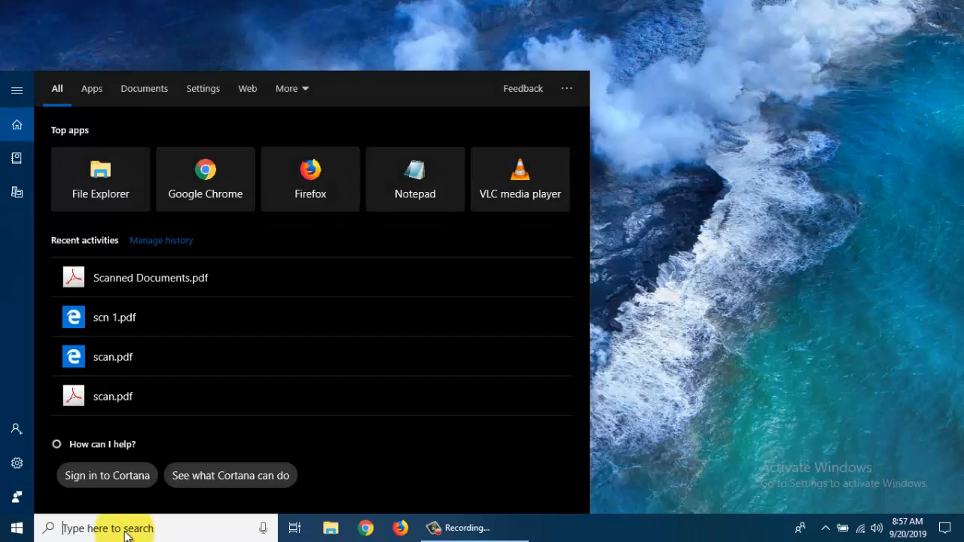
# Search Windows for 'itunes' to find the iTunes app.
pyautogui.write('itunes')
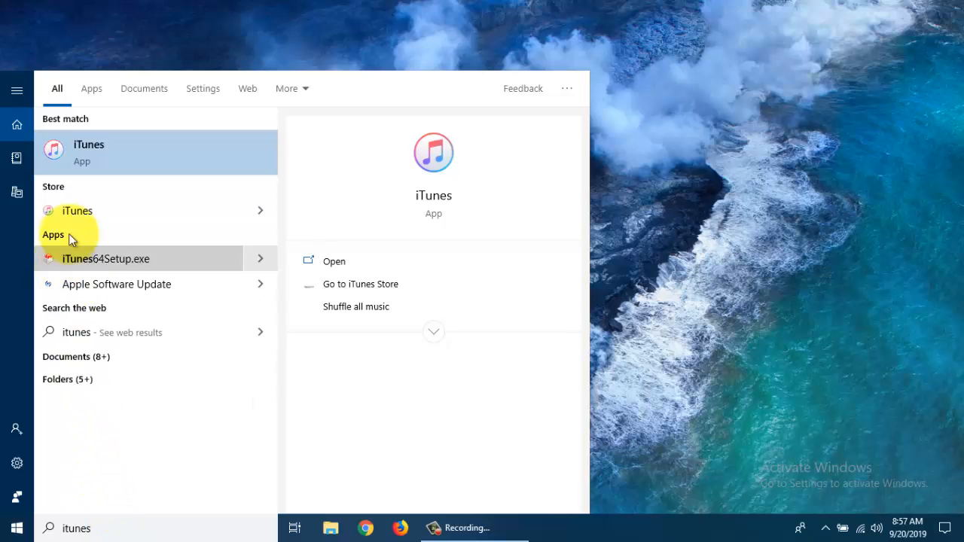
# Launch iTunes and sign in to the iTunes Store with the Apple ID.
pyautogui.click(89, 152)
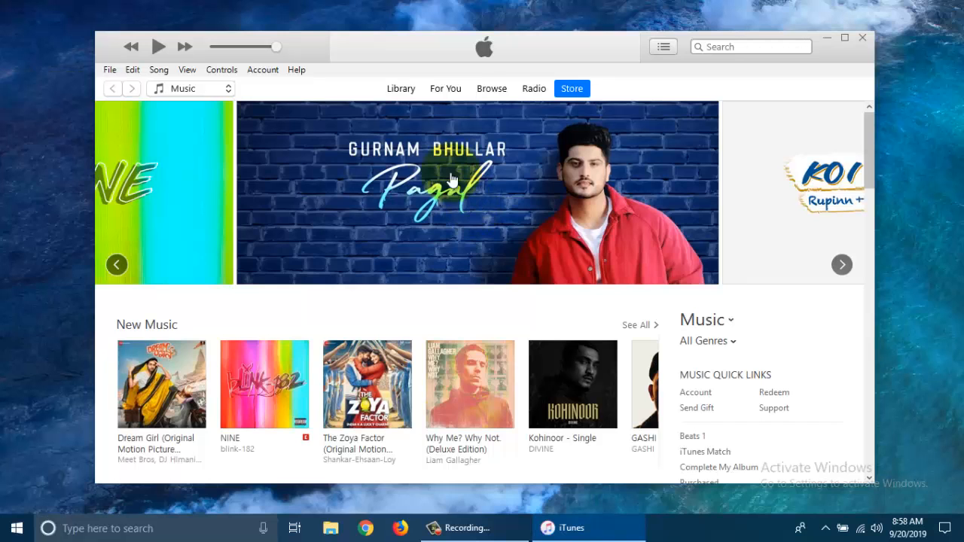
pyautogui.moveTo(263, 69)
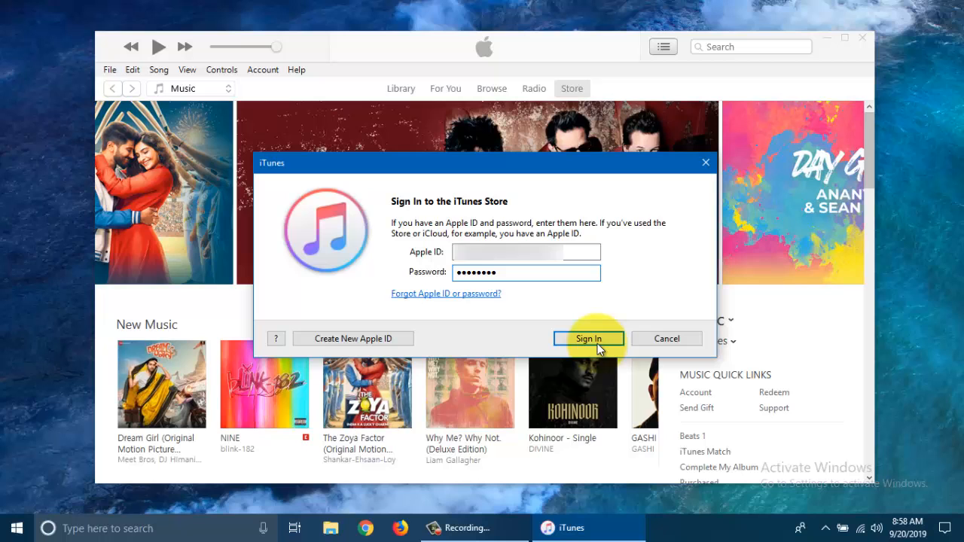
pyautogui.click(589, 338)
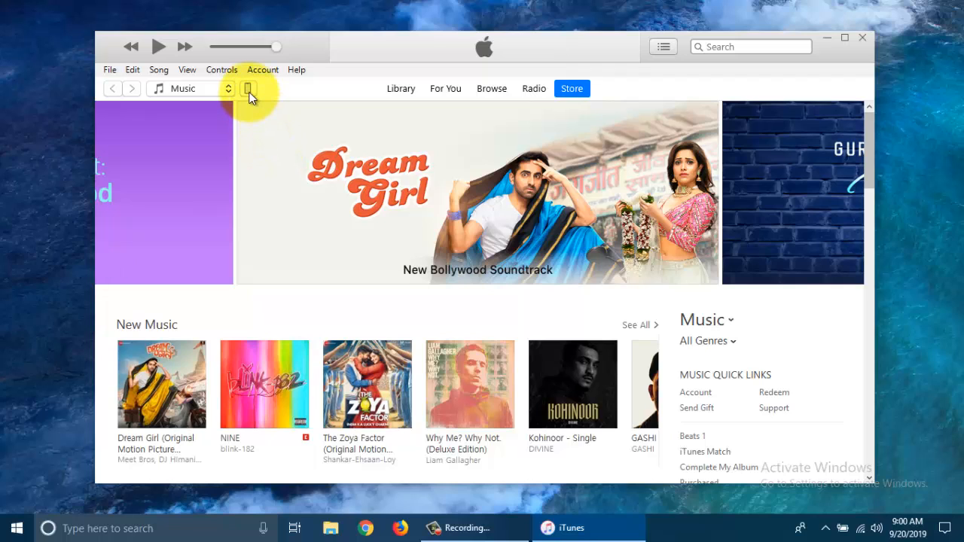
# From the iPhone XR summary (iOS 12.4.1), request and confirm the iOS 13.0 update.
pyautogui.click(248, 88)
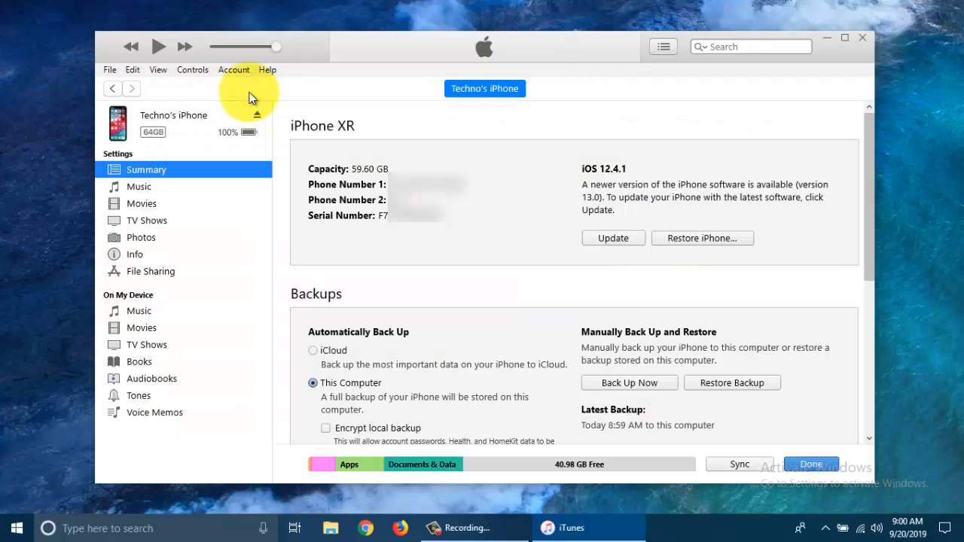
pyautogui.moveTo(339, 207)
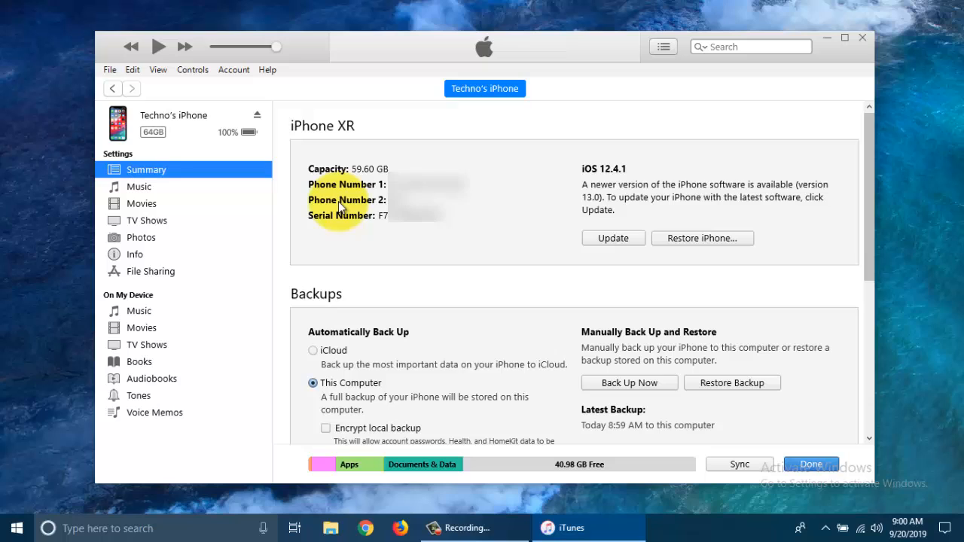
pyautogui.moveTo(619, 194)
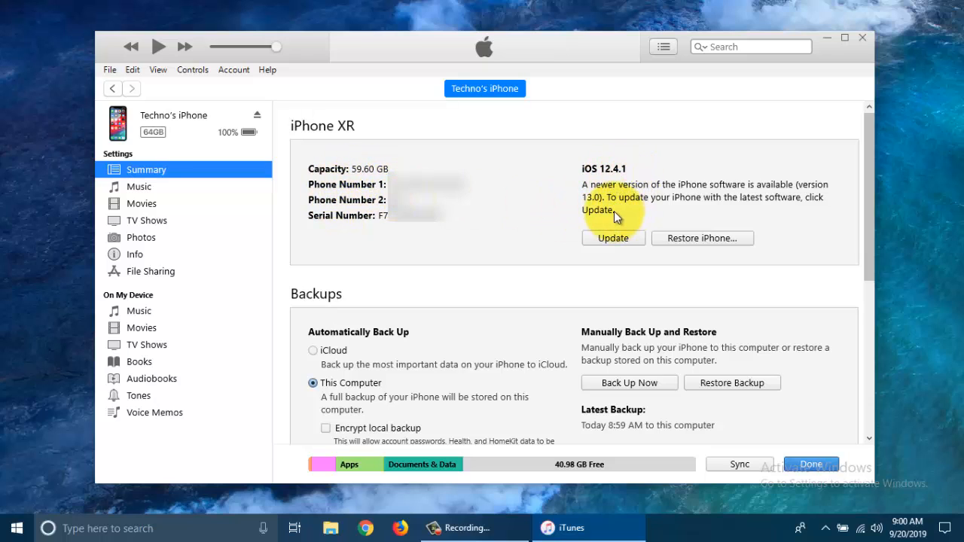
pyautogui.moveTo(746, 216)
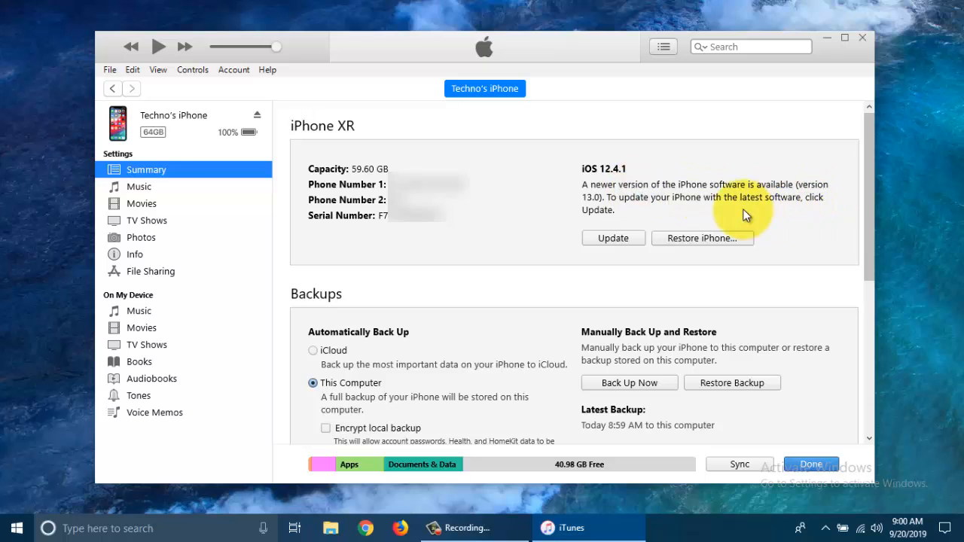
pyautogui.moveTo(660, 217)
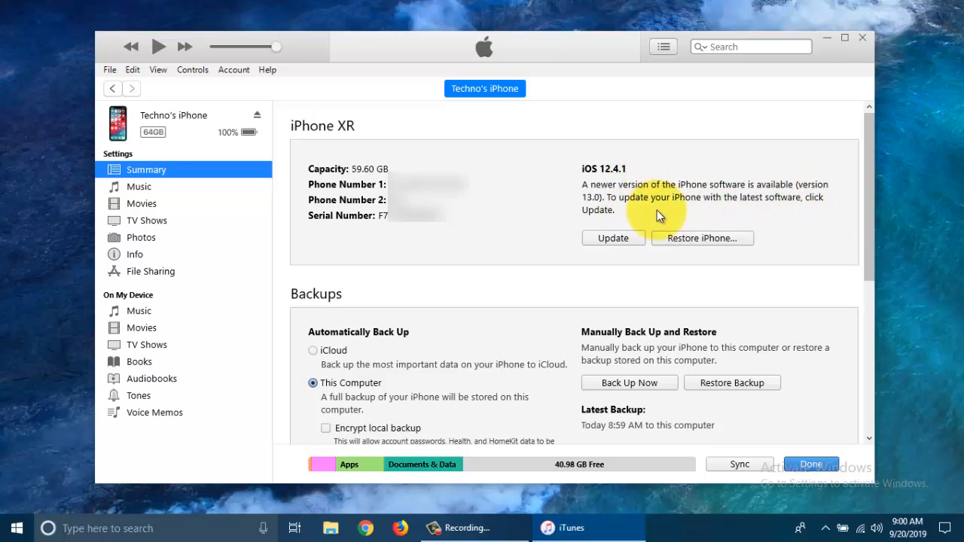
pyautogui.moveTo(619, 263)
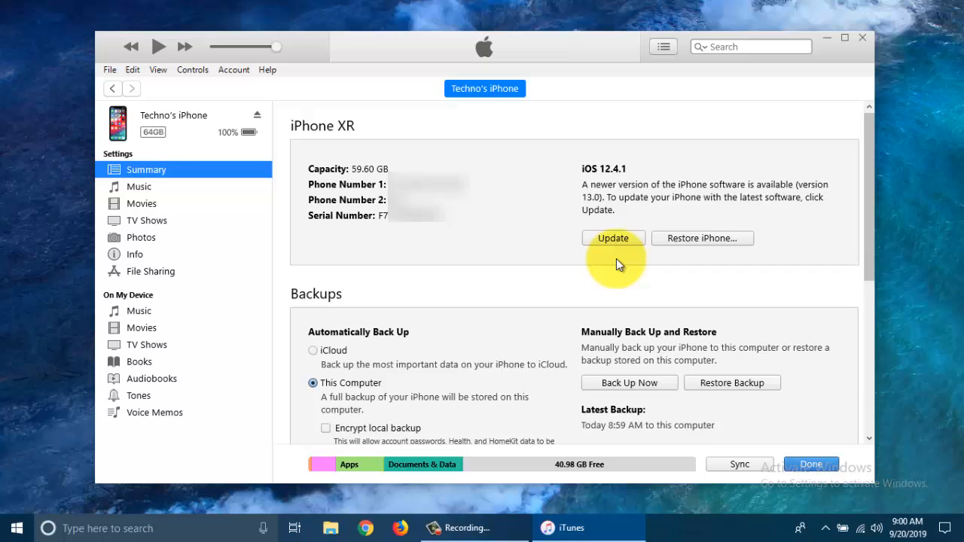
pyautogui.click(614, 238)
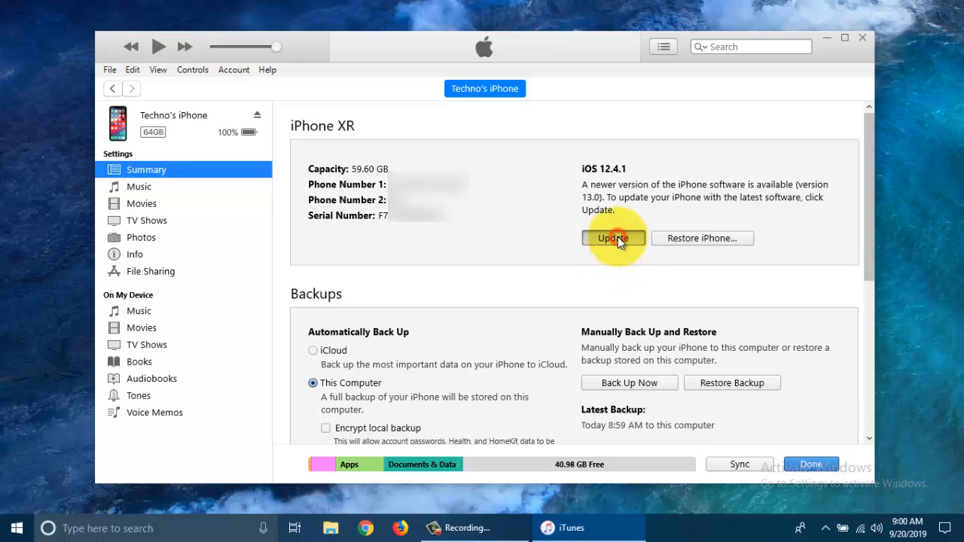
pyautogui.click(613, 238)
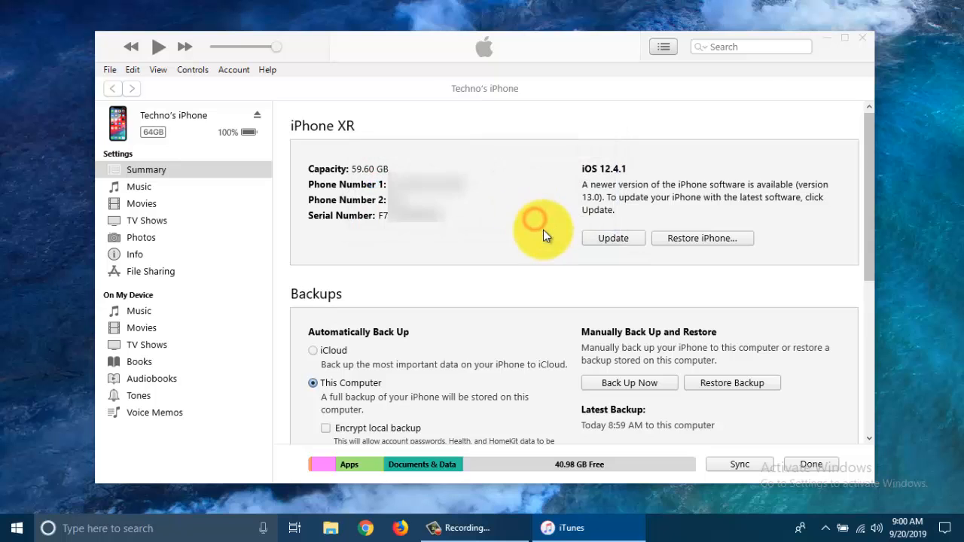
# Accept the license terms and check the 3.82 GB update's download progress.
pyautogui.click(612, 238)
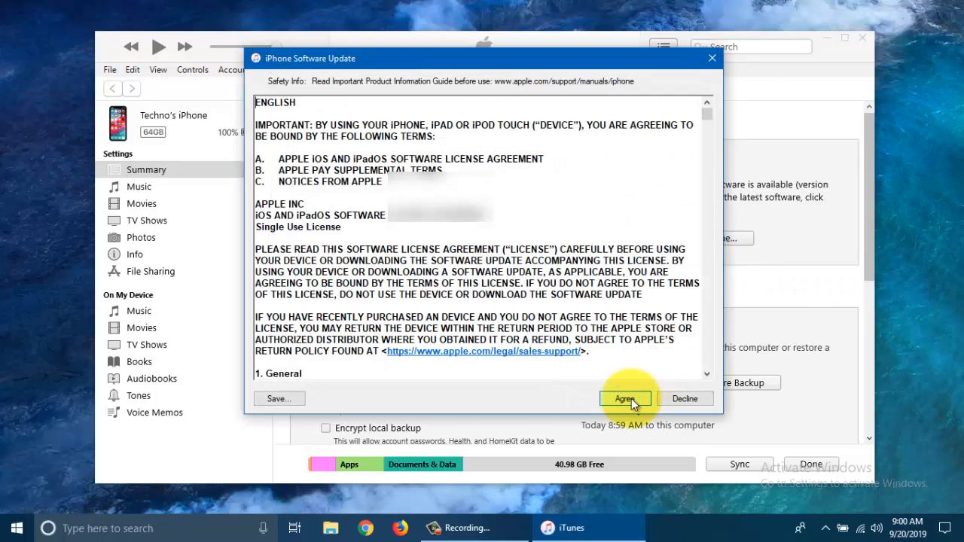
pyautogui.click(624, 398)
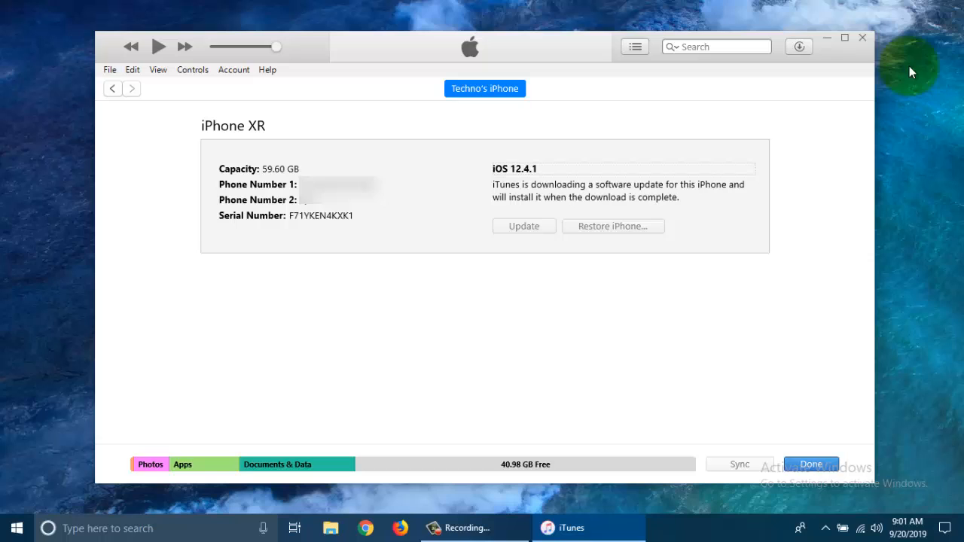
pyautogui.click(799, 46)
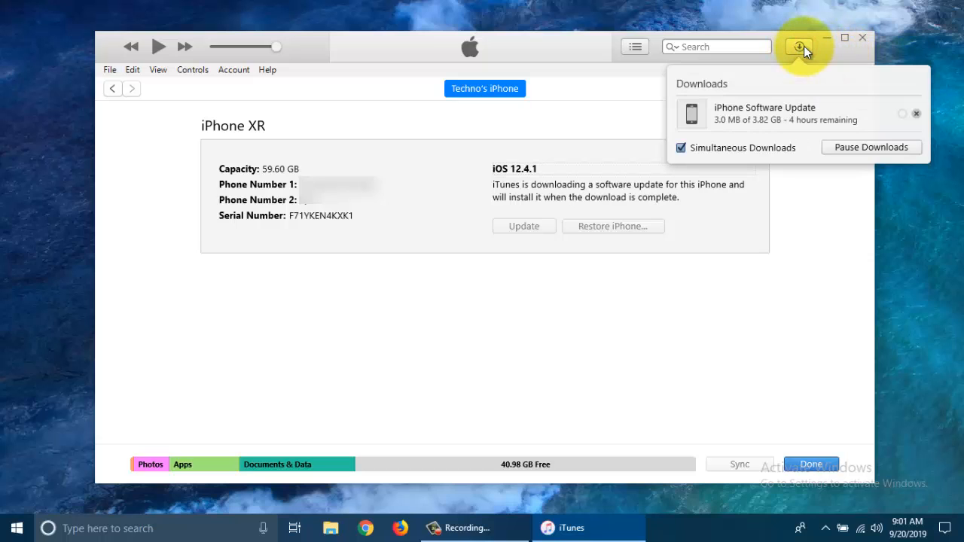
pyautogui.moveTo(730, 132)
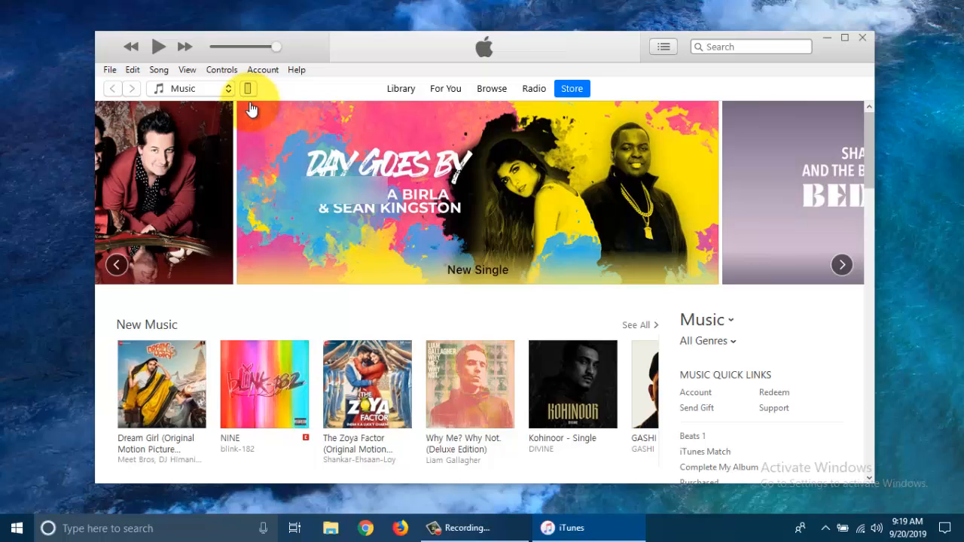
# Return to the iPhone summary and install the downloaded iOS update.
pyautogui.click(247, 88)
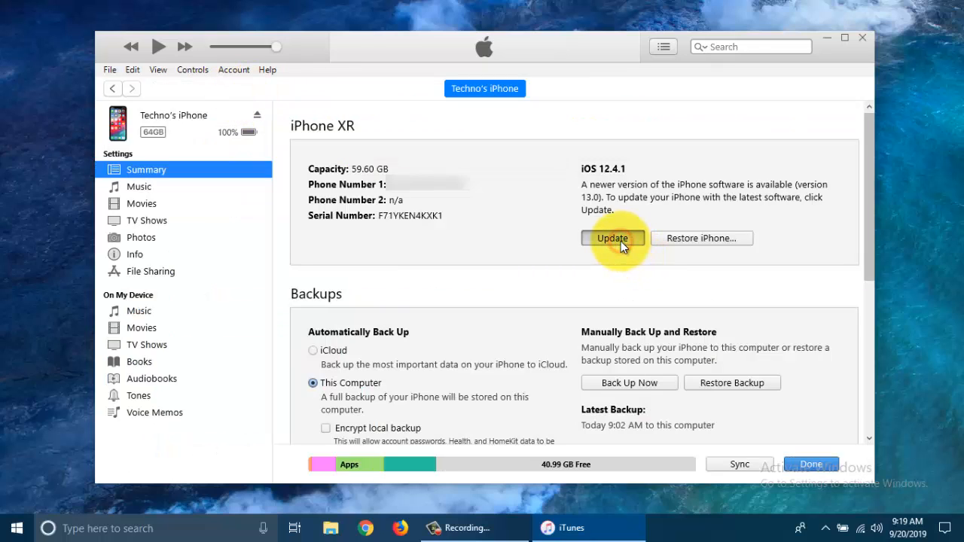
pyautogui.click(612, 238)
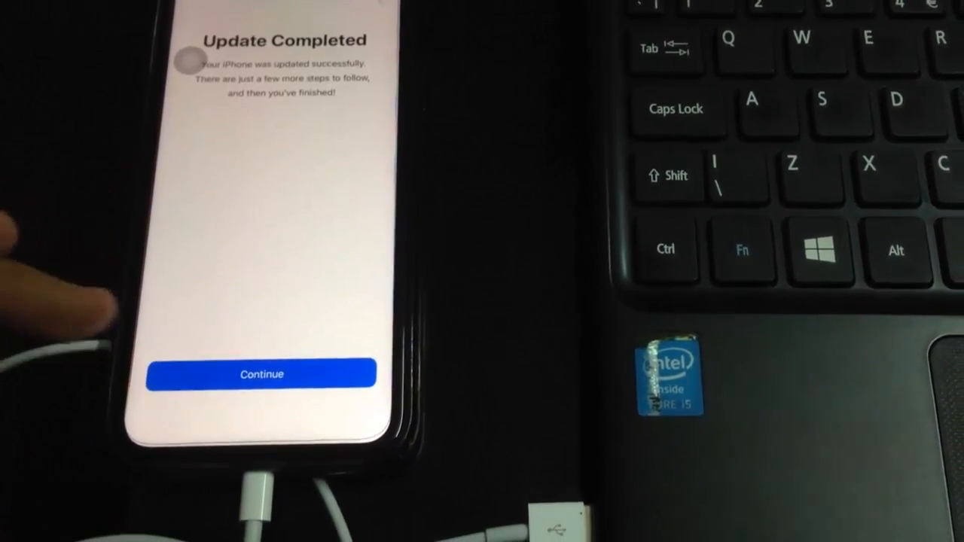
# Continue past the iPhone's Update Completed screen and finish setup to the home screen.
pyautogui.click(260, 374)
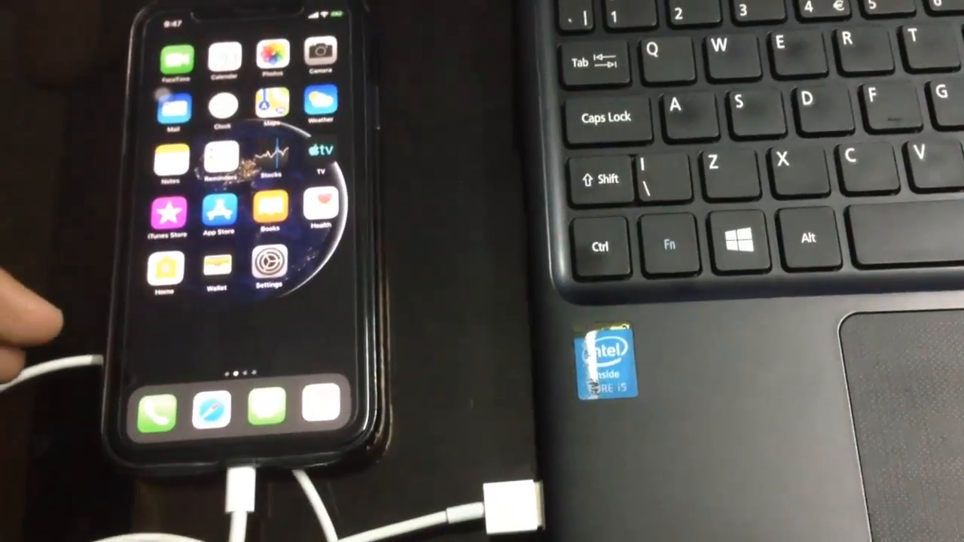
pyautogui.click(268, 271)
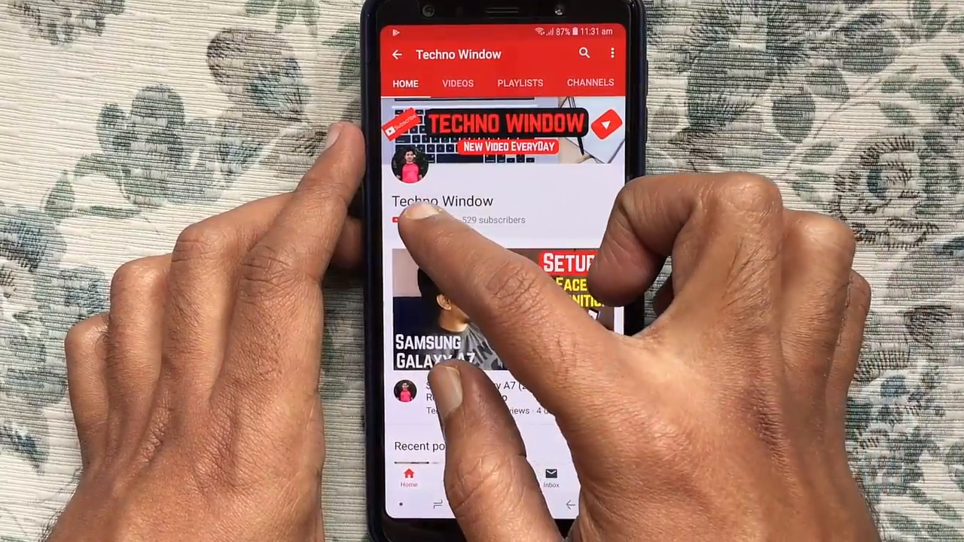
# Subscribe to Techno Window on YouTube and enable notifications for all videos.
pyautogui.click(411, 220)
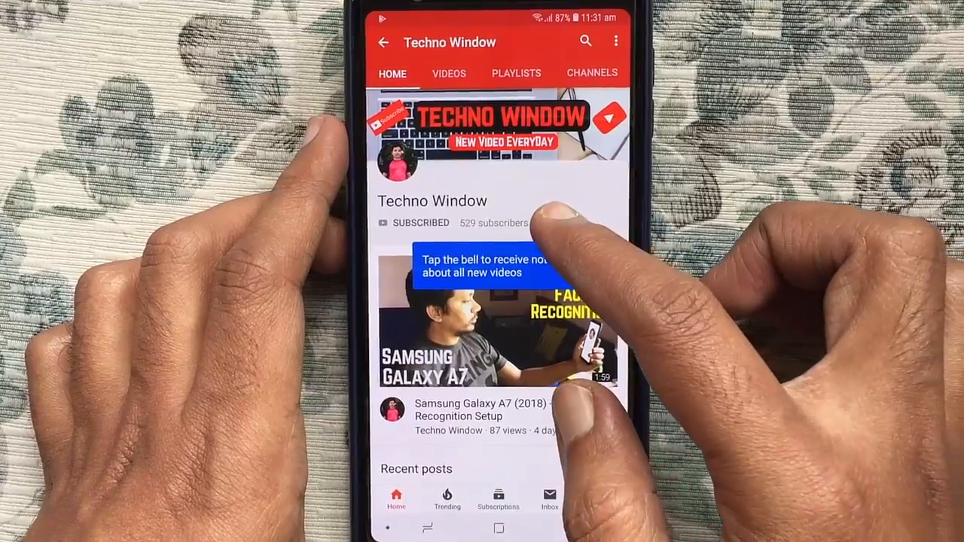
pyautogui.click(561, 218)
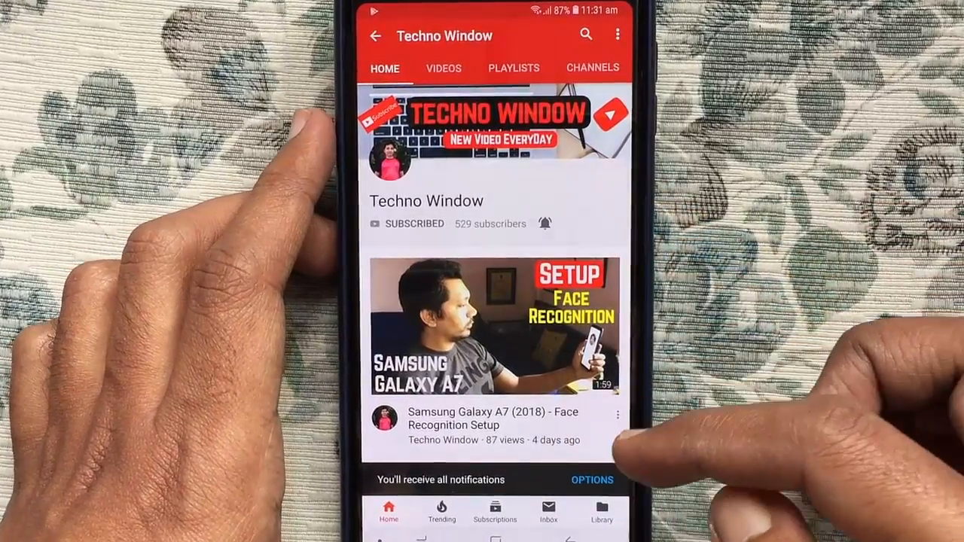